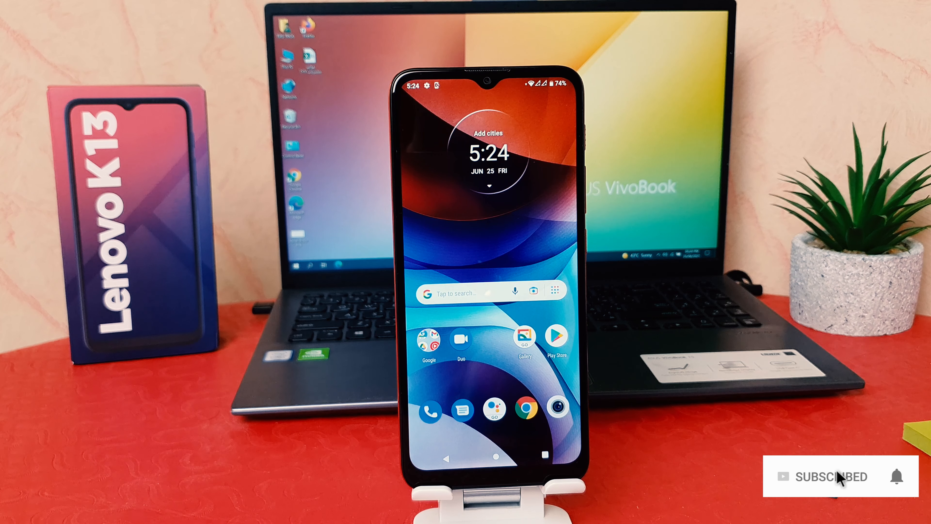
mouse_move(898, 481)
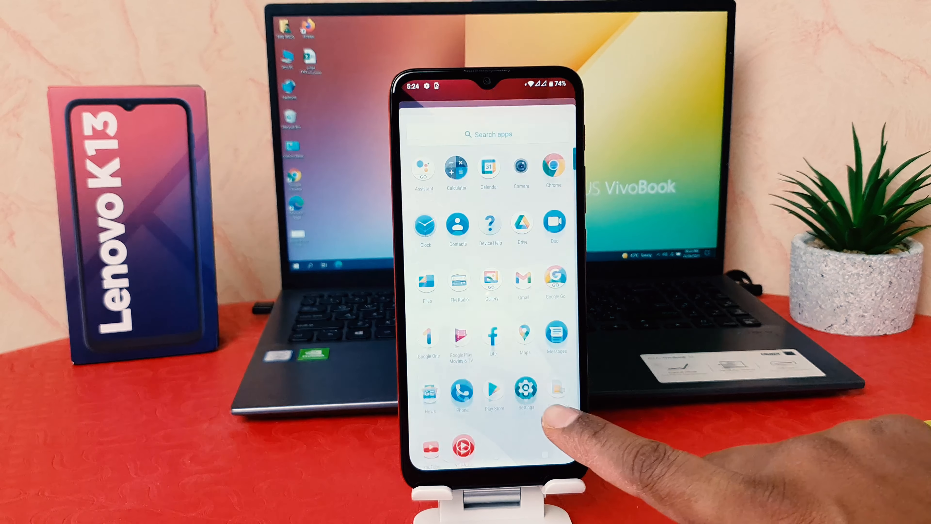
Launch Settings and scroll its main list down to System and About phone
click(524, 390)
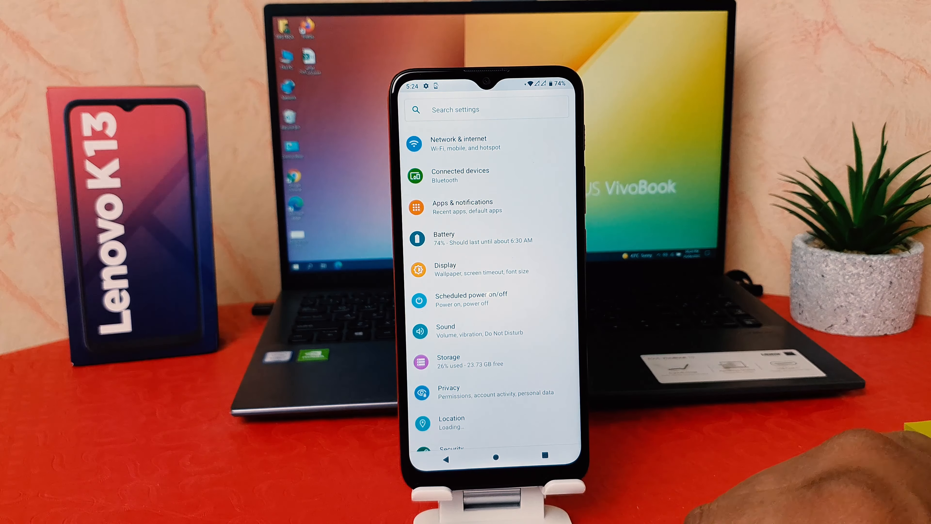
scroll(down, 3)
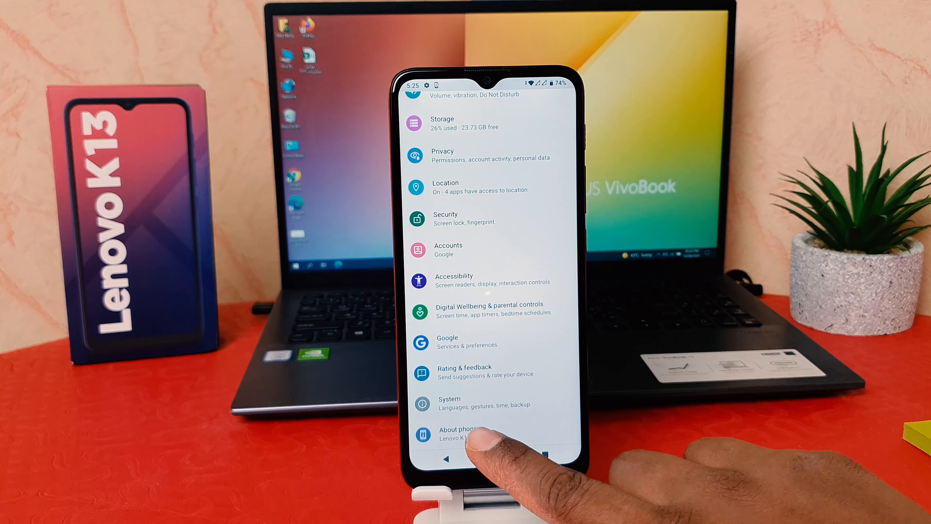
In About phone, tap Build number repeatedly until the developer-mode countdown unlocks it
click(465, 430)
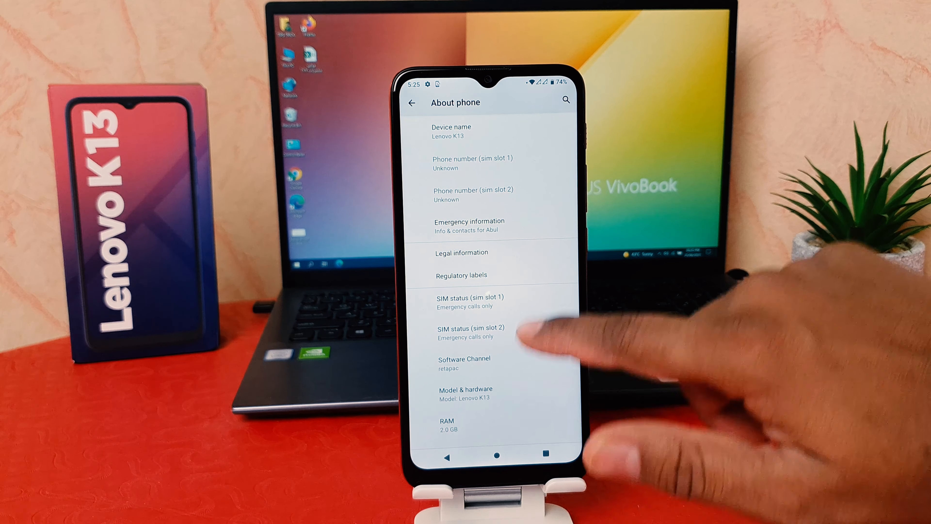
scroll(down, 3)
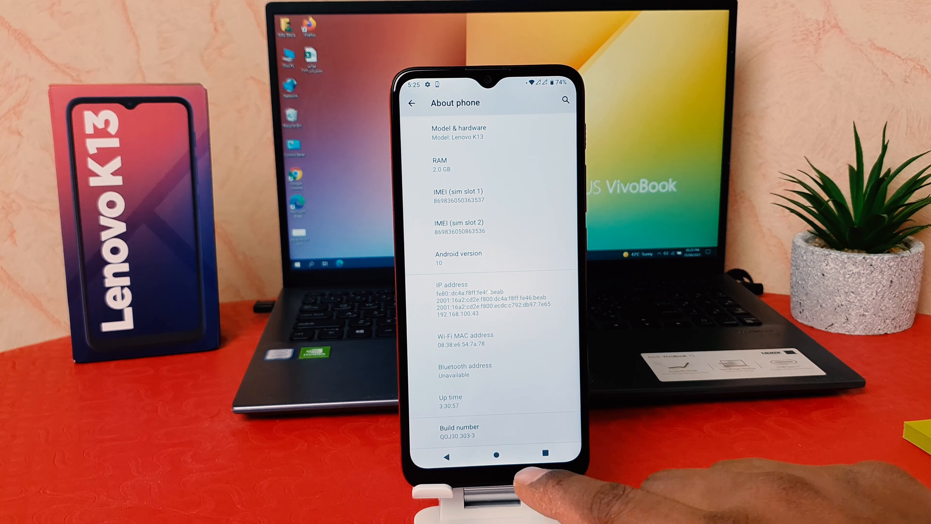
click(482, 430)
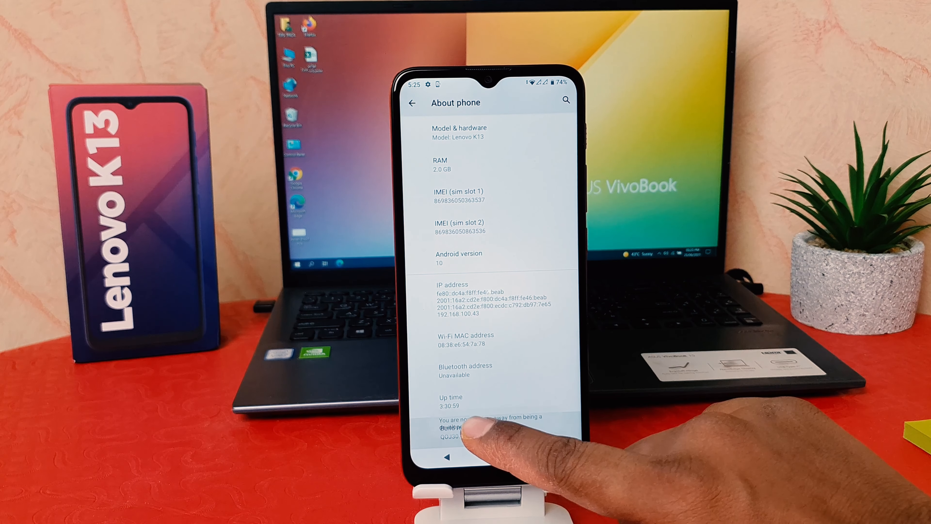
click(493, 434)
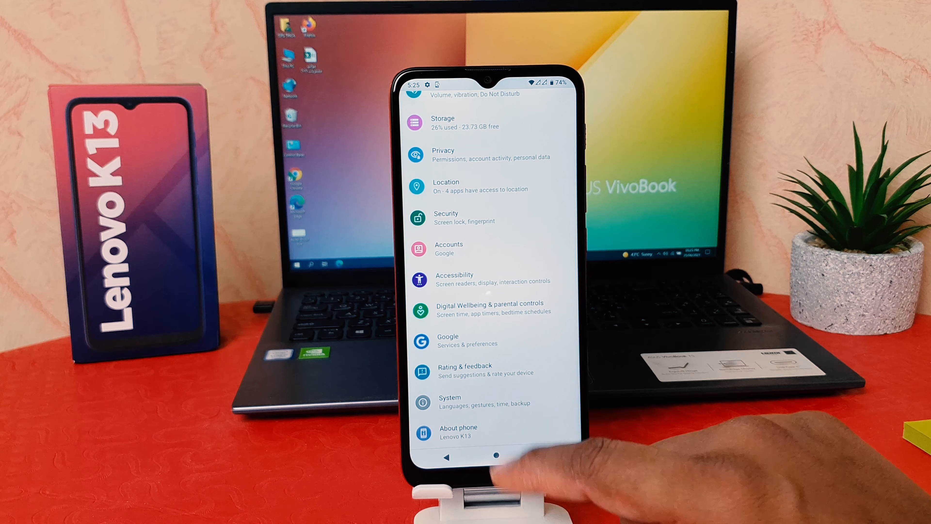
Under System > Advanced, view Developer options showing its switch On, then return to System
click(448, 399)
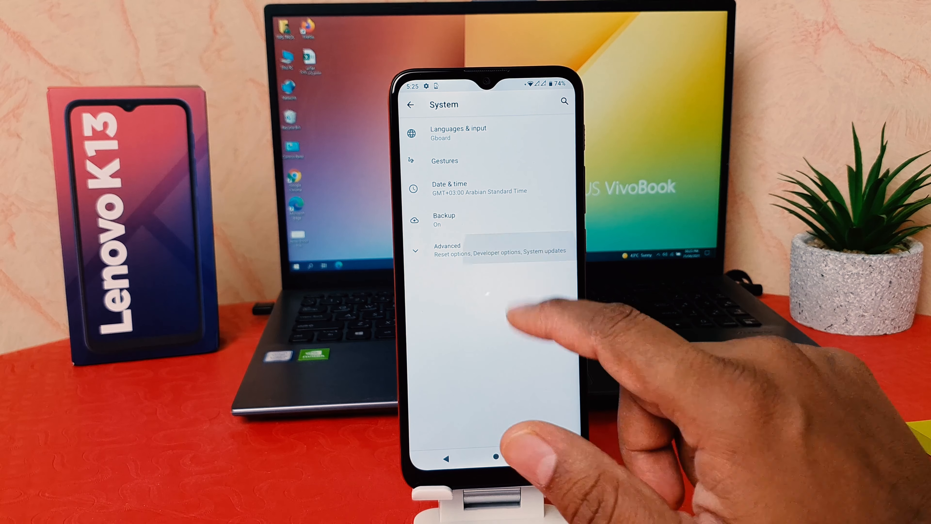
click(469, 249)
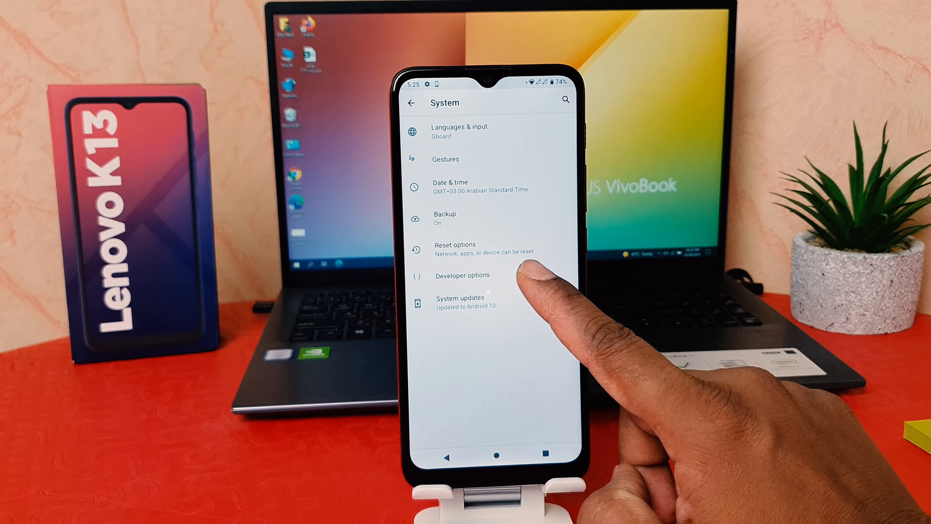
click(463, 275)
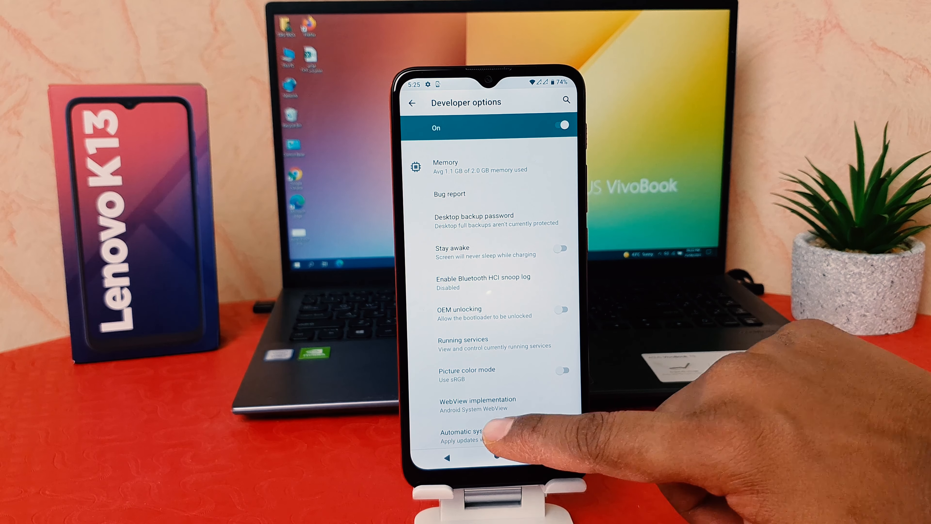
scroll(down, 3)
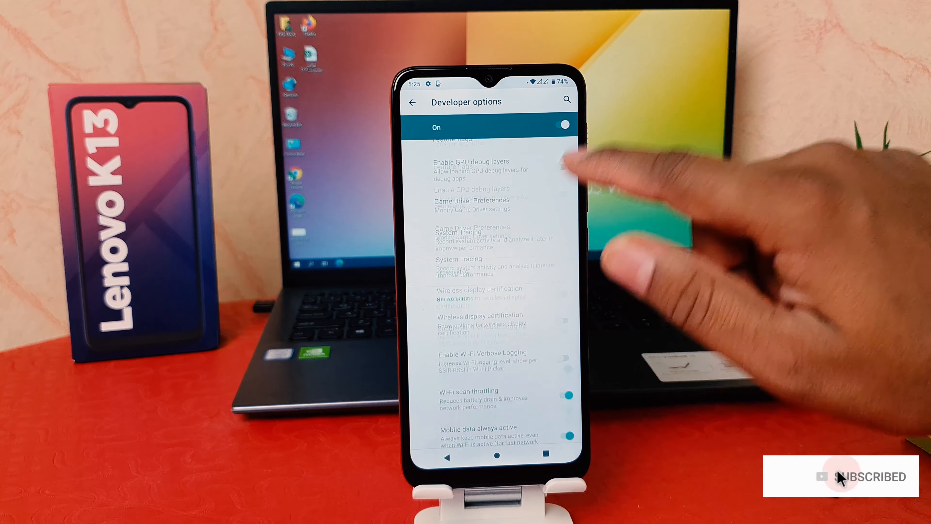
click(412, 102)
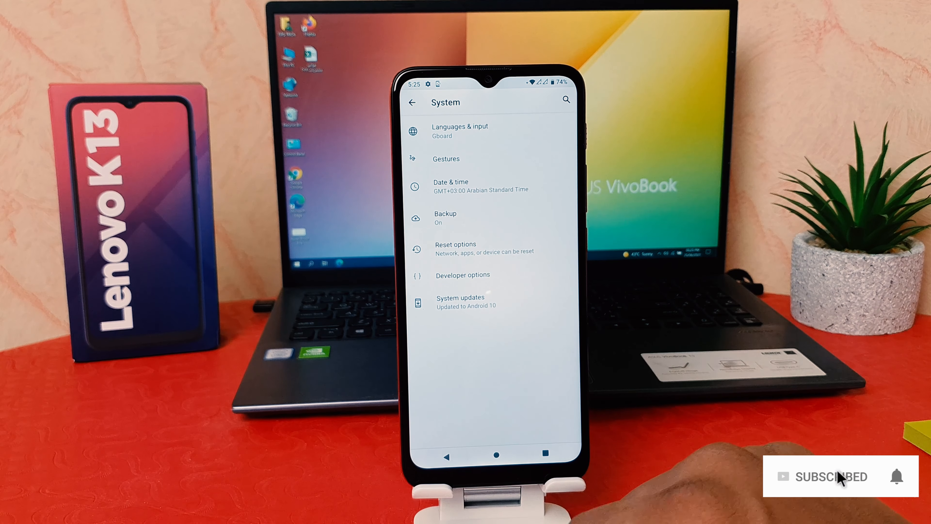